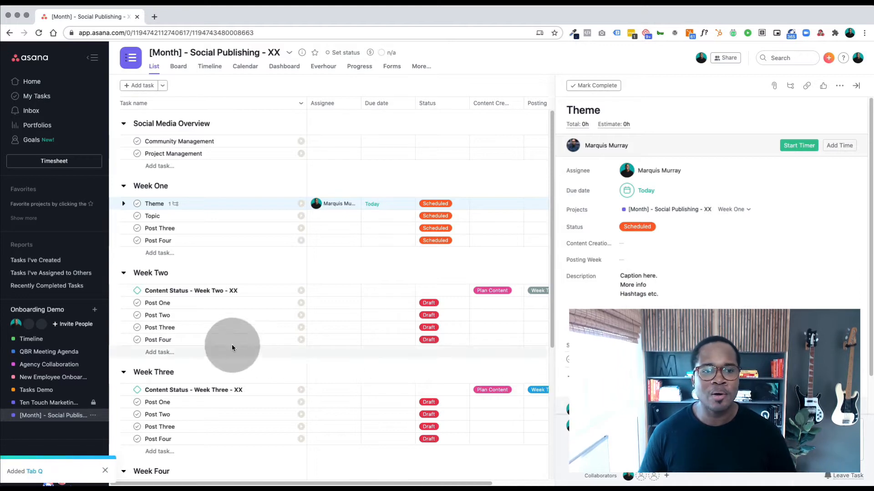
{"action": "mouse_move", "coordinate": [226, 325]}
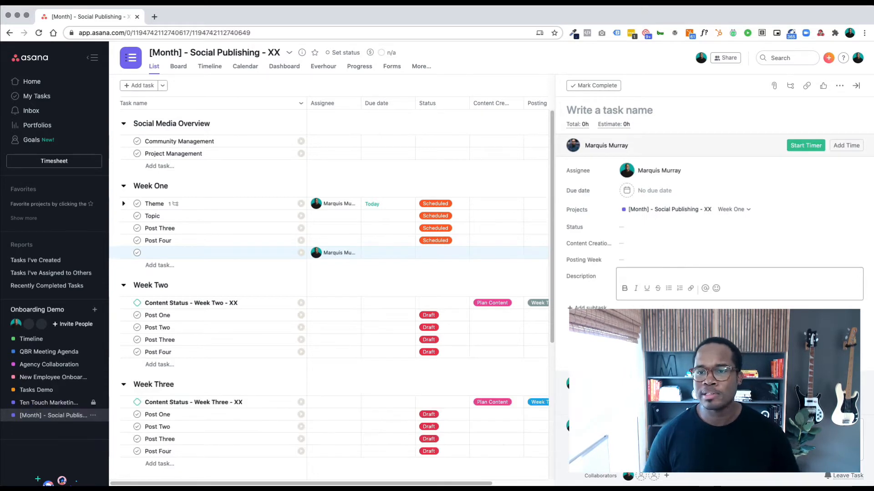
Set the untitled Week One task's due date to today from the details pane calendar.
{"action": "left_click", "coordinate": [652, 190]}
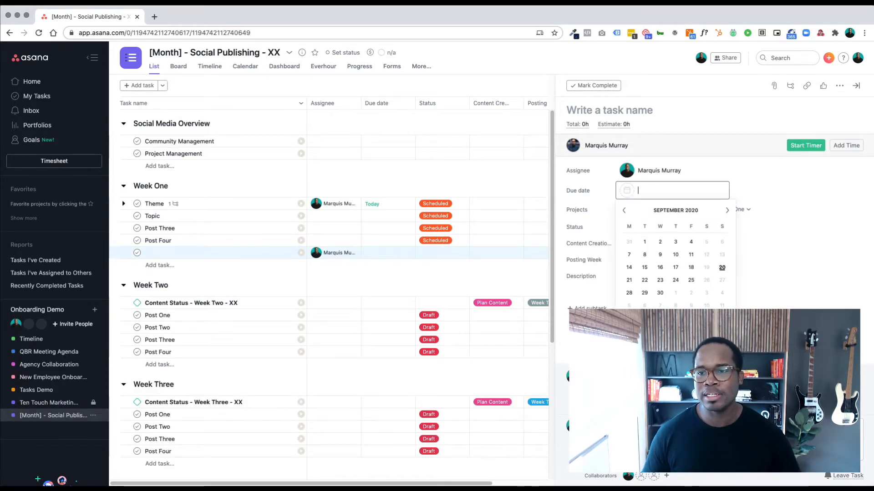
{"action": "left_click", "coordinate": [722, 267]}
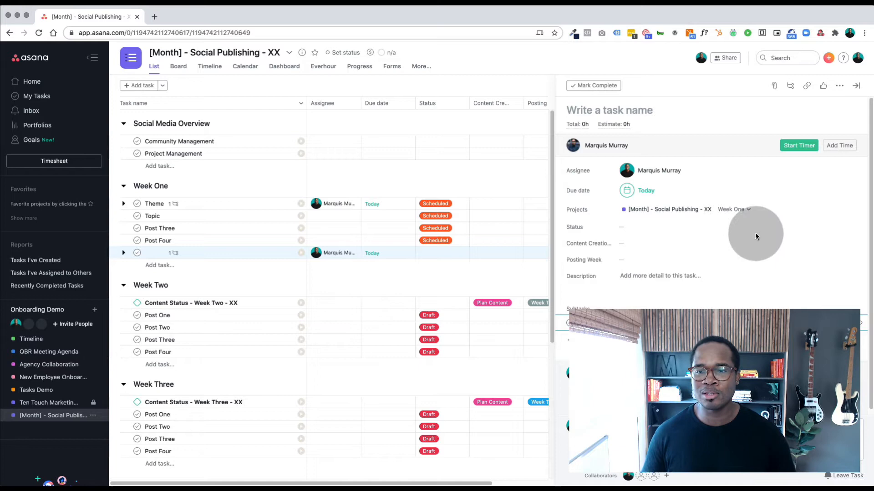
{"action": "mouse_move", "coordinate": [696, 258]}
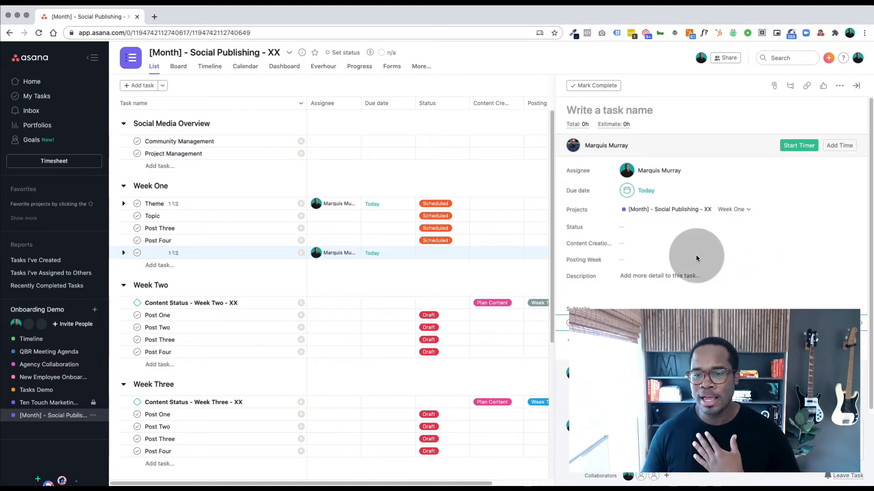
{"action": "left_click", "coordinate": [669, 275]}
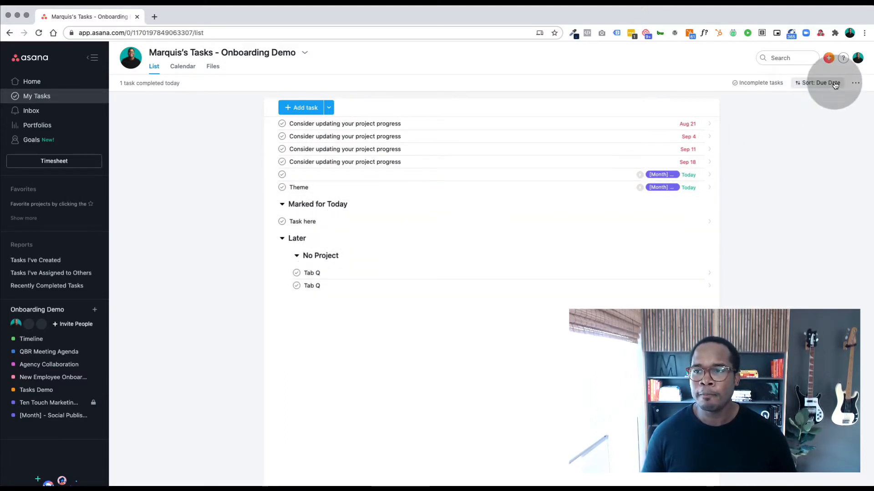
{"action": "mouse_move", "coordinate": [824, 90]}
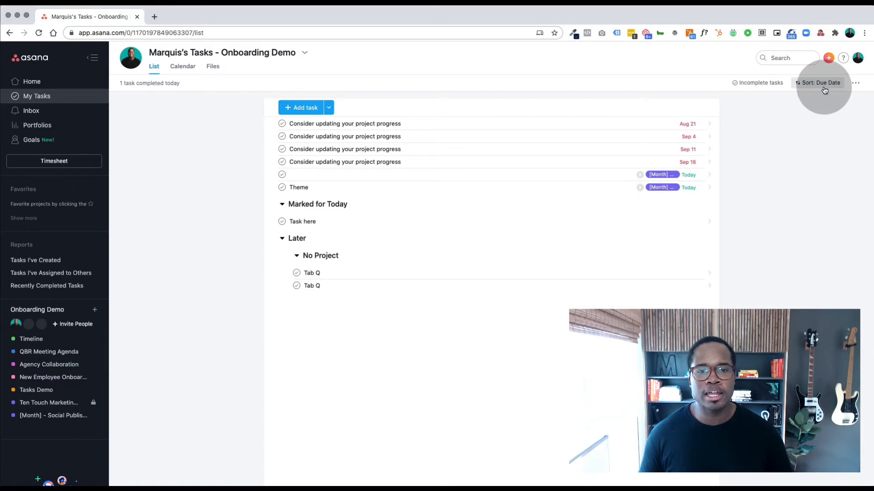
Change the My Tasks sort from Due Date to None.
{"action": "left_click", "coordinate": [820, 82]}
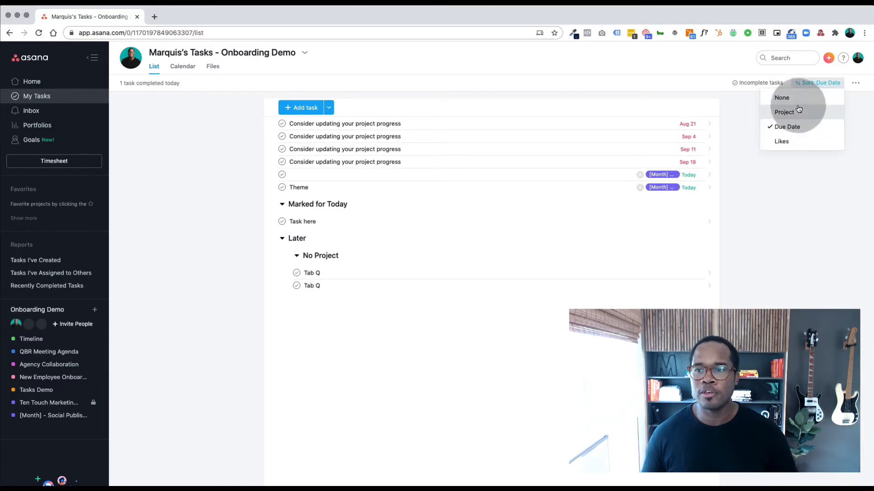
{"action": "left_click", "coordinate": [782, 97]}
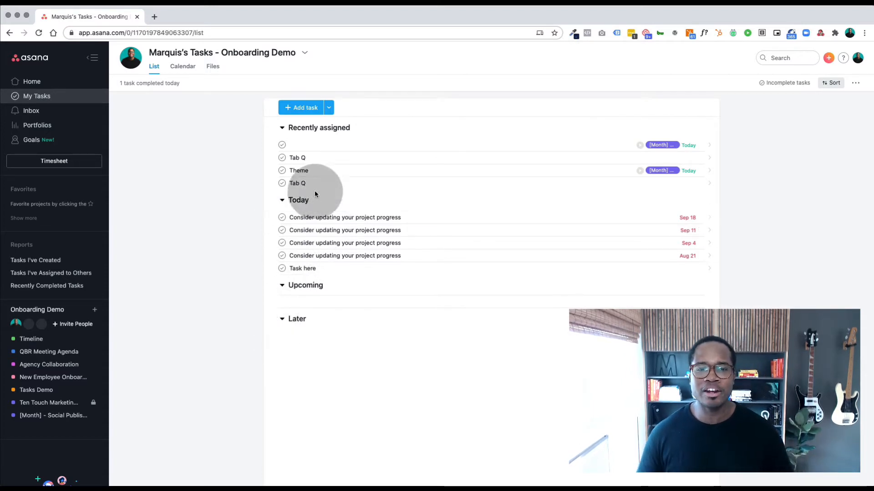
Mark Tab Q and one progress task for Today, Theme Upcoming, three progress tasks Later.
{"action": "left_click", "coordinate": [345, 218]}
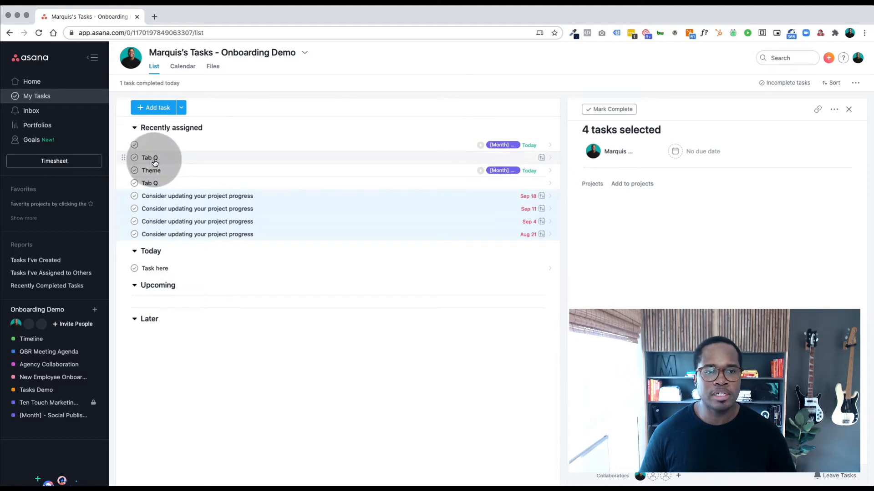
{"action": "left_click", "coordinate": [147, 157]}
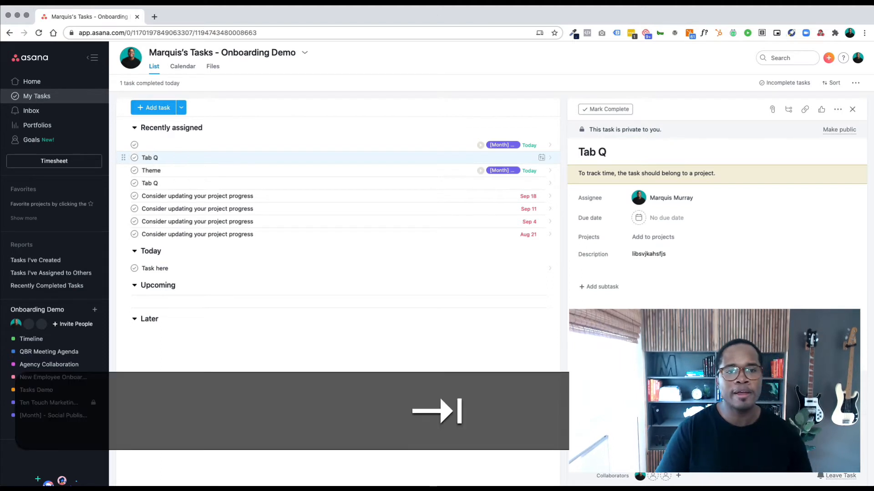
{"action": "left_click", "coordinate": [151, 158]}
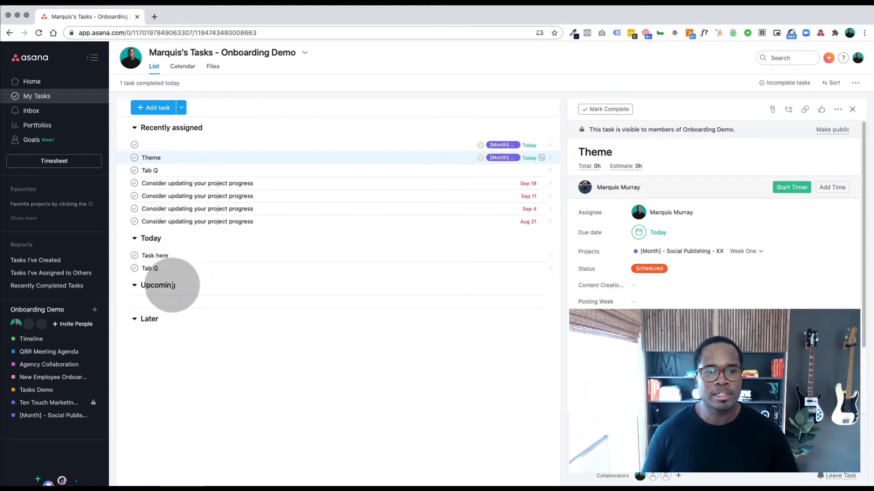
{"action": "left_click", "coordinate": [149, 170]}
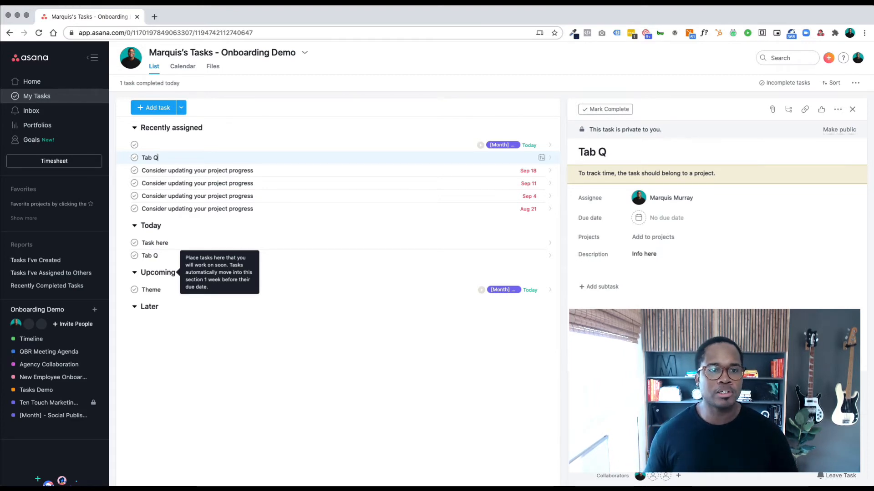
{"action": "left_click", "coordinate": [197, 171]}
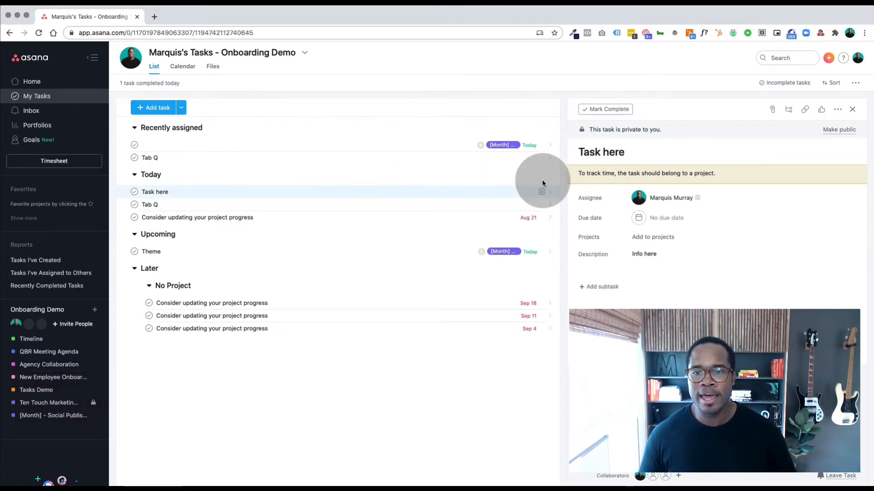
{"action": "left_click", "coordinate": [541, 191]}
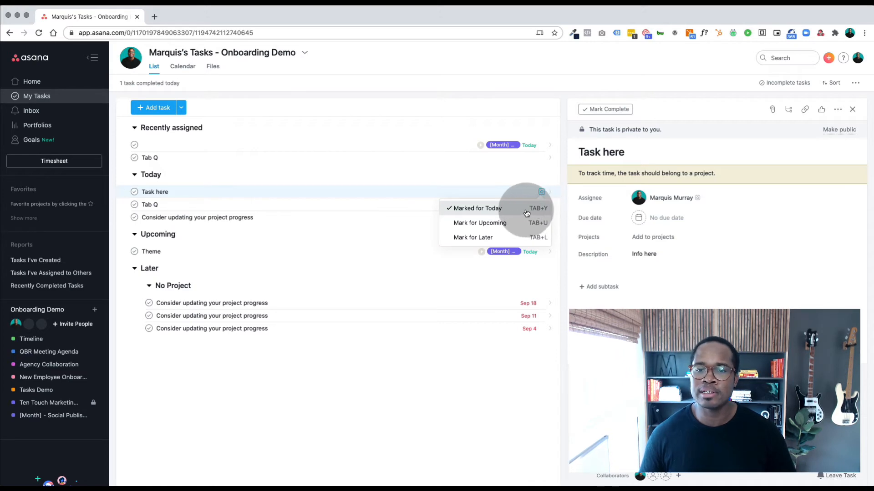
{"action": "mouse_move", "coordinate": [480, 223]}
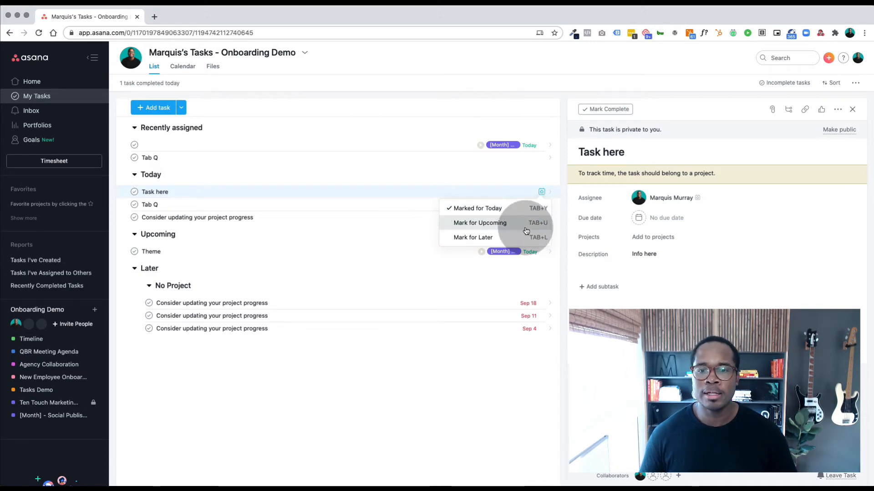
{"action": "mouse_move", "coordinate": [518, 226]}
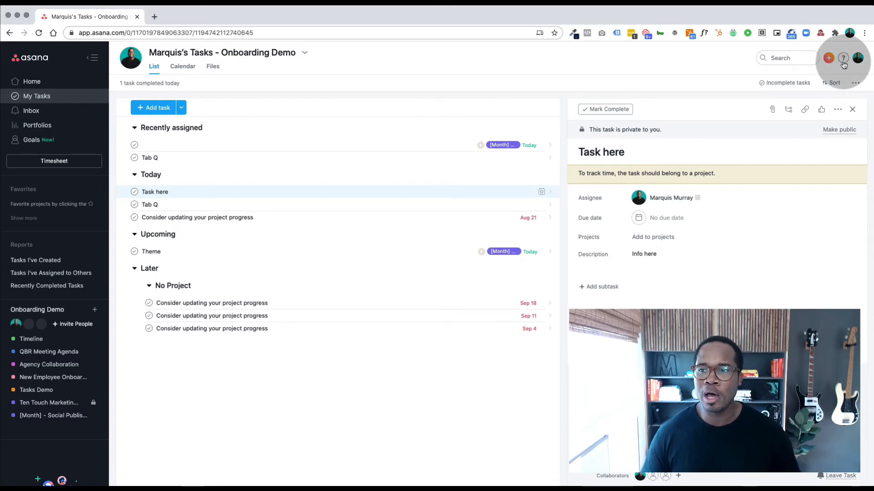
Open Keyboard shortcuts from the ? help menu at top right.
{"action": "left_click", "coordinate": [842, 58]}
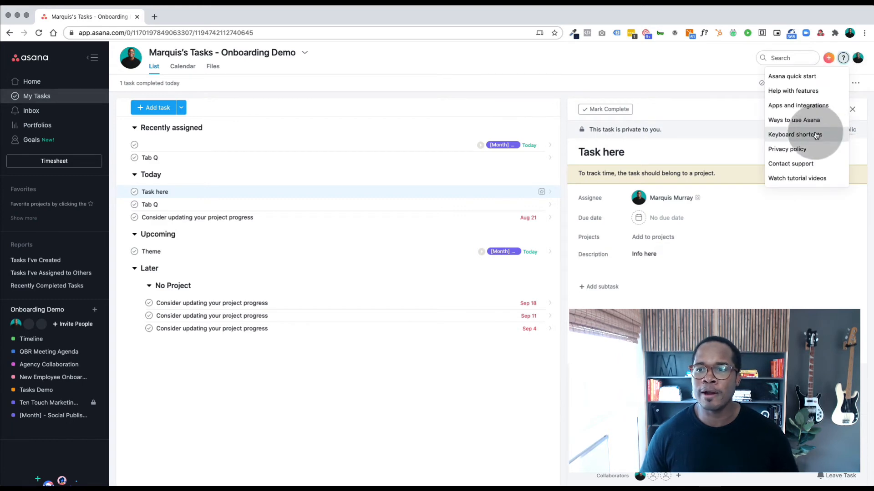
{"action": "left_click", "coordinate": [794, 134]}
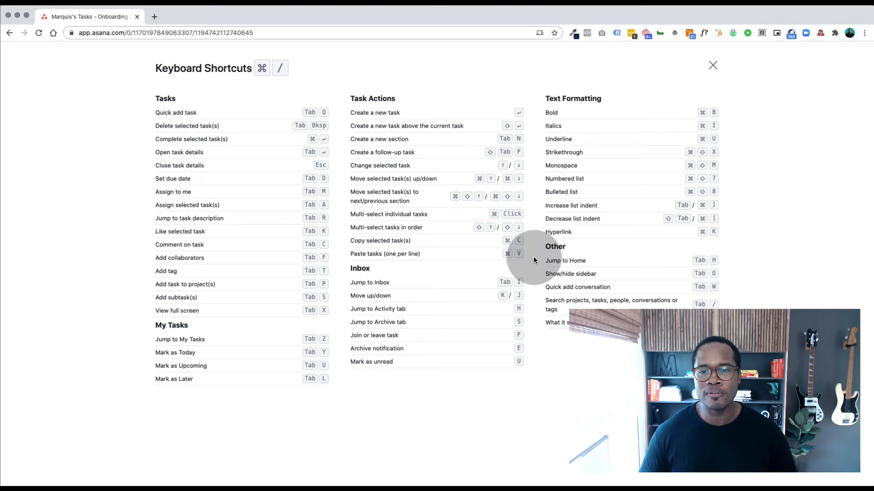
{"action": "mouse_move", "coordinate": [222, 118]}
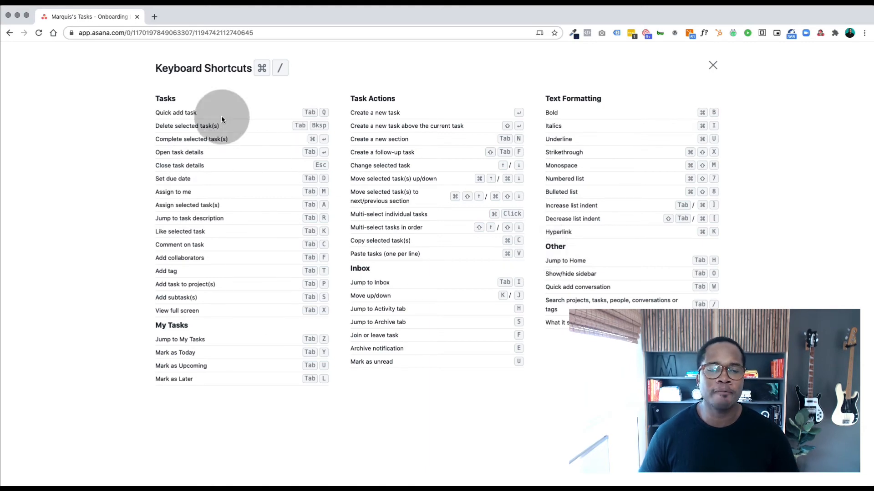